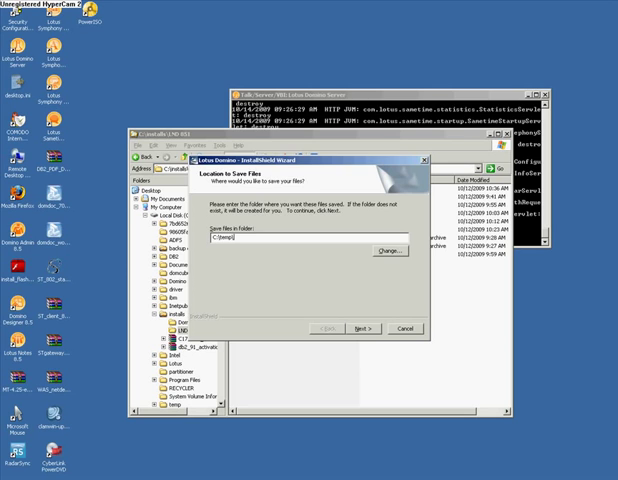
- Append 851 to the save folder path and extract the Lotus Domino setup files there
text(851)
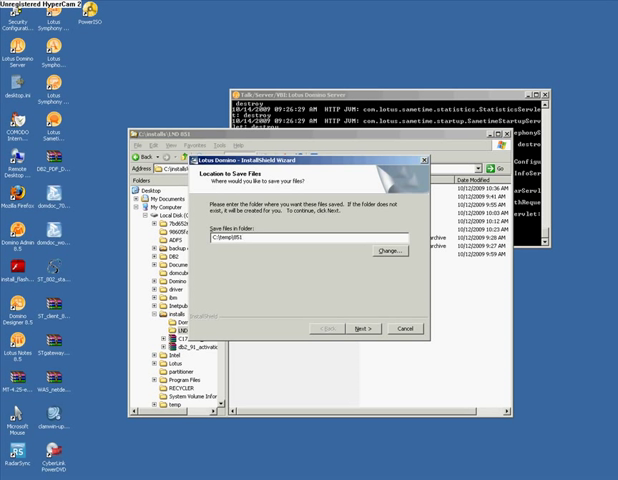
click(356, 328)
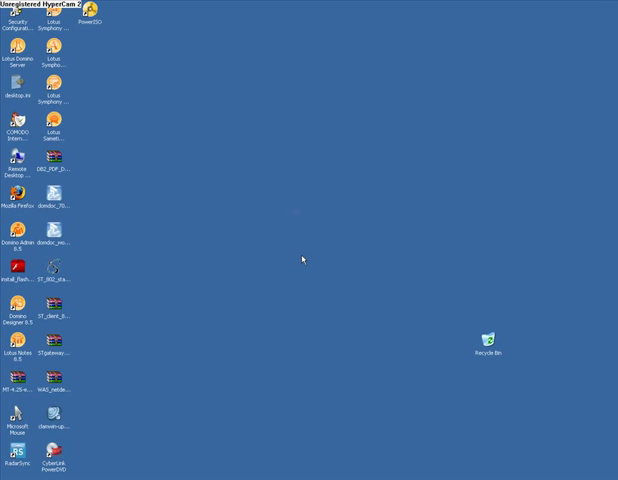
- Launch setup, accept the license, keep default program and data folders, choose Domino Enterprise Server, and begin installing
double_click(14, 52)
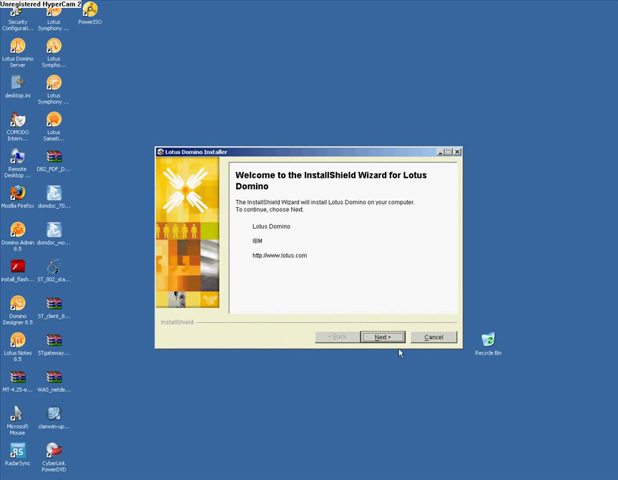
click(380, 336)
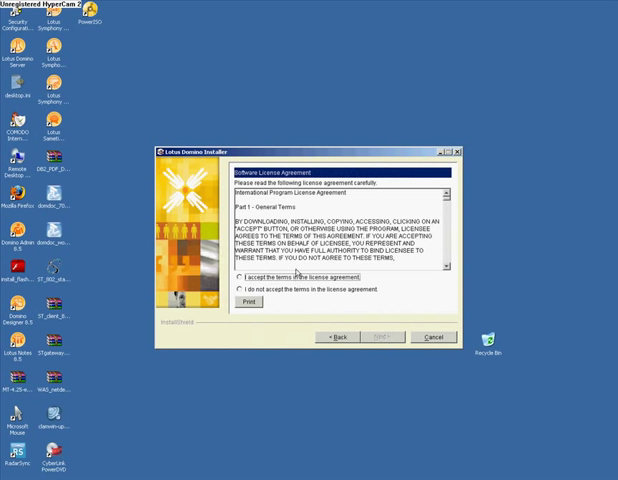
click(382, 336)
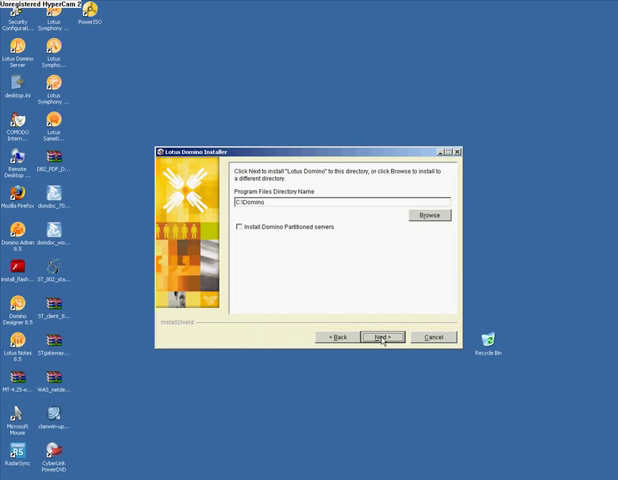
click(384, 336)
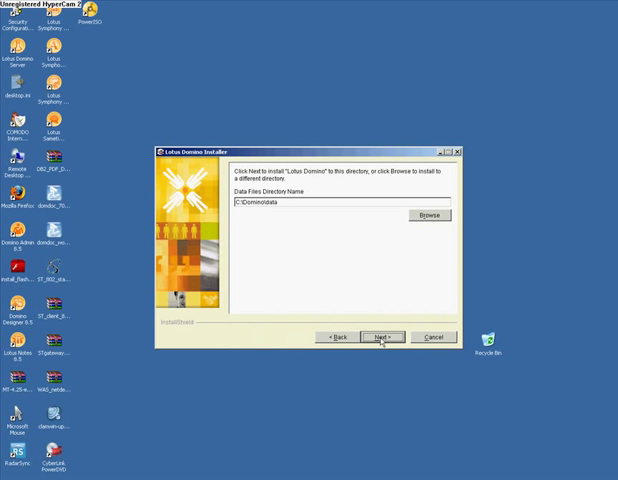
click(384, 336)
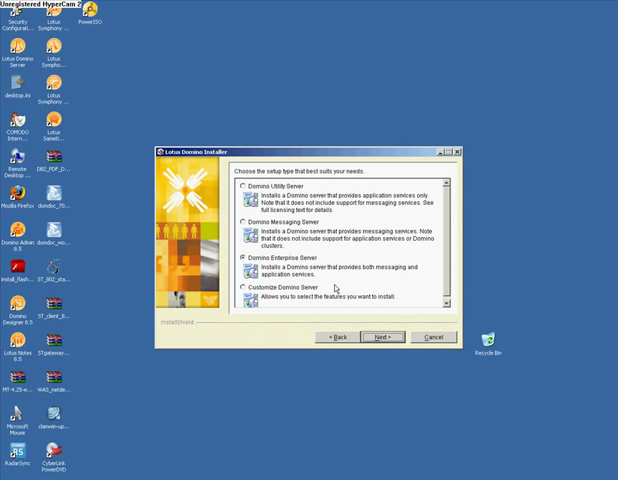
click(380, 336)
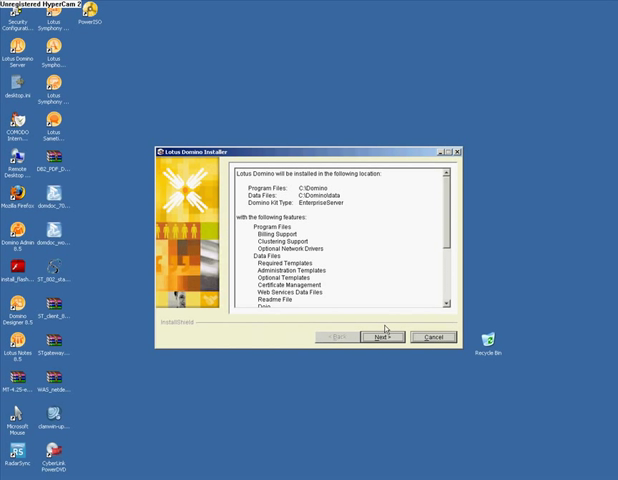
click(380, 336)
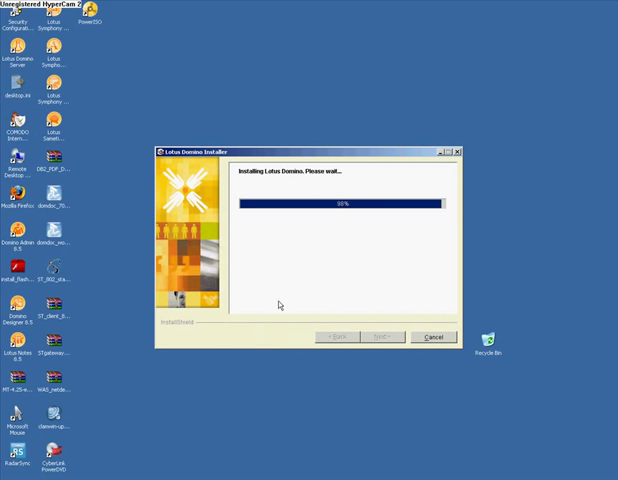
mouse_move(258, 272)
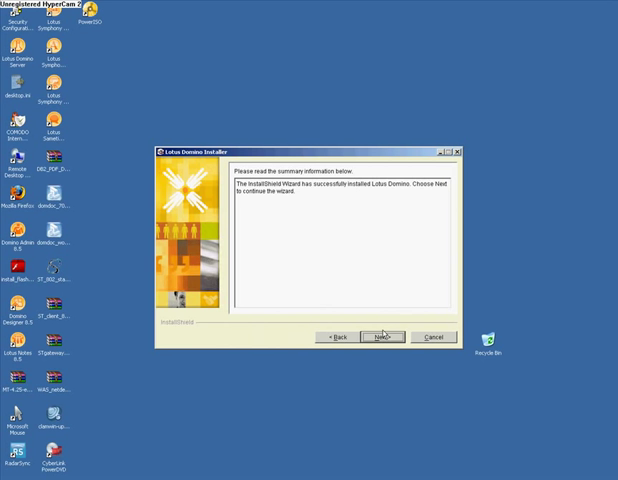
- Continue past the summary and choose 'No, I will restart my computer at a later time'
click(384, 336)
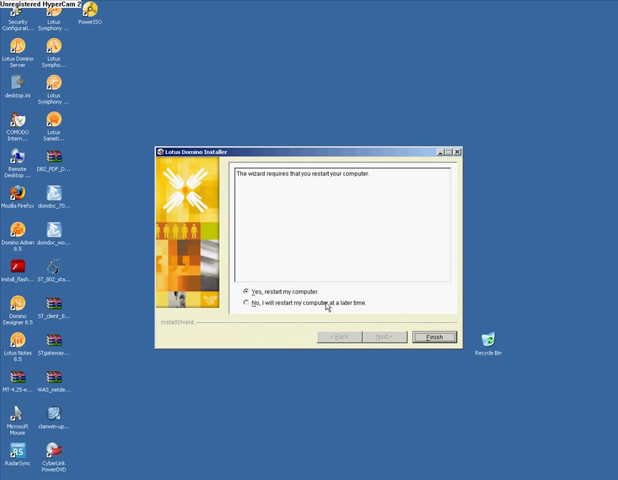
click(250, 304)
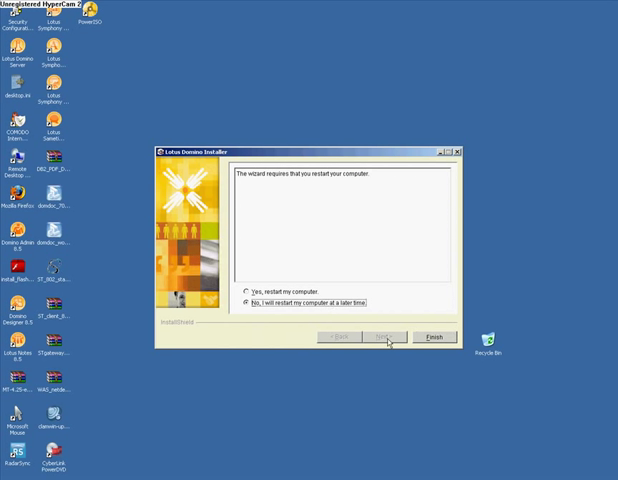